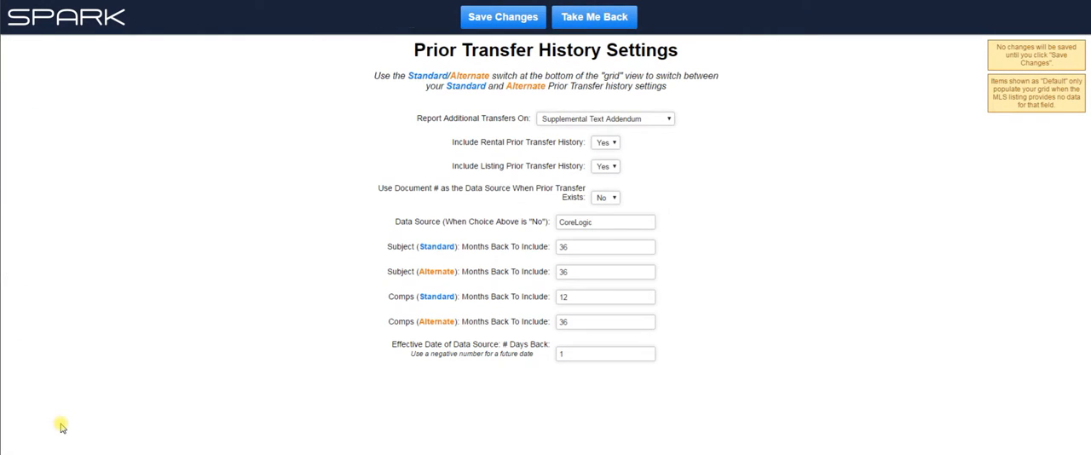
- Change the Subject and Comps alternate Months Back from 36 to 60 and save the settings
{"action": "left_click", "coordinate": [605, 245]}
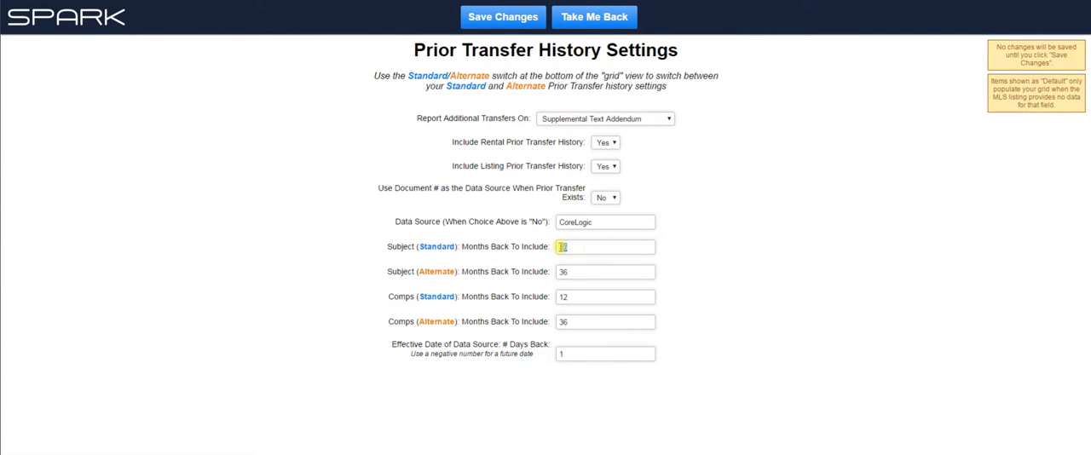
{"action": "left_click", "coordinate": [605, 297]}
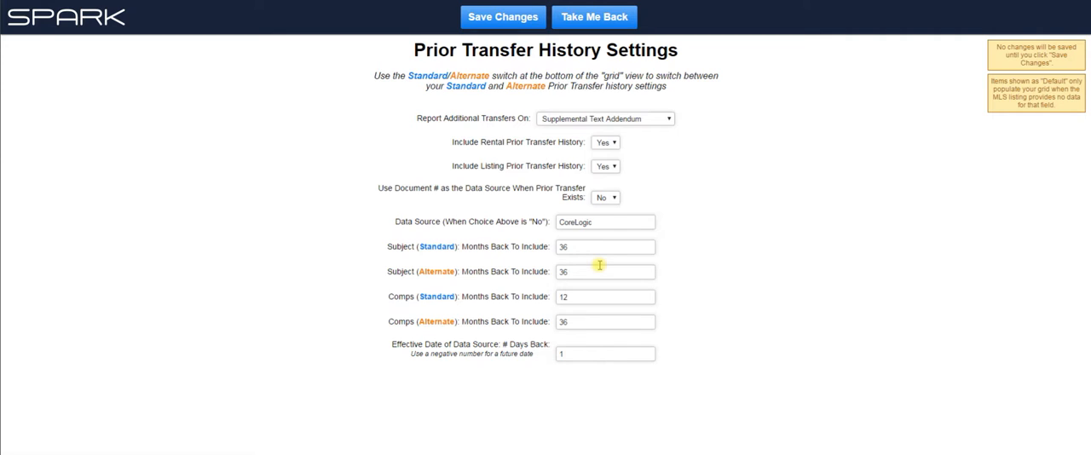
{"action": "triple_click", "coordinate": [605, 271]}
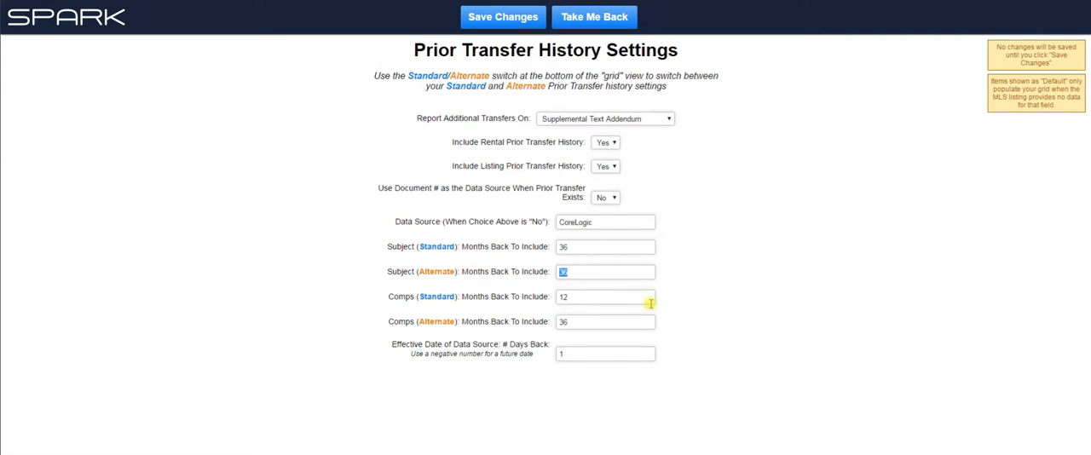
{"action": "mouse_move", "coordinate": [763, 385]}
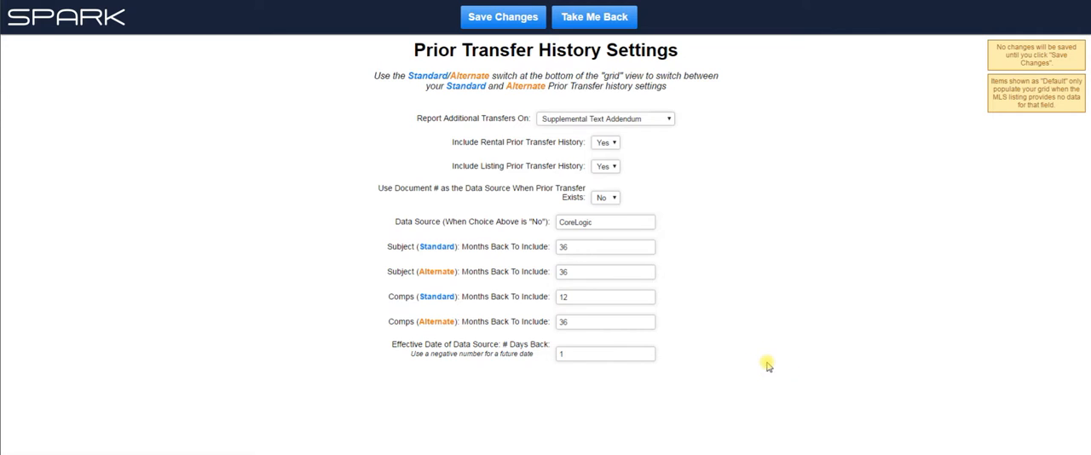
{"action": "mouse_move", "coordinate": [553, 286]}
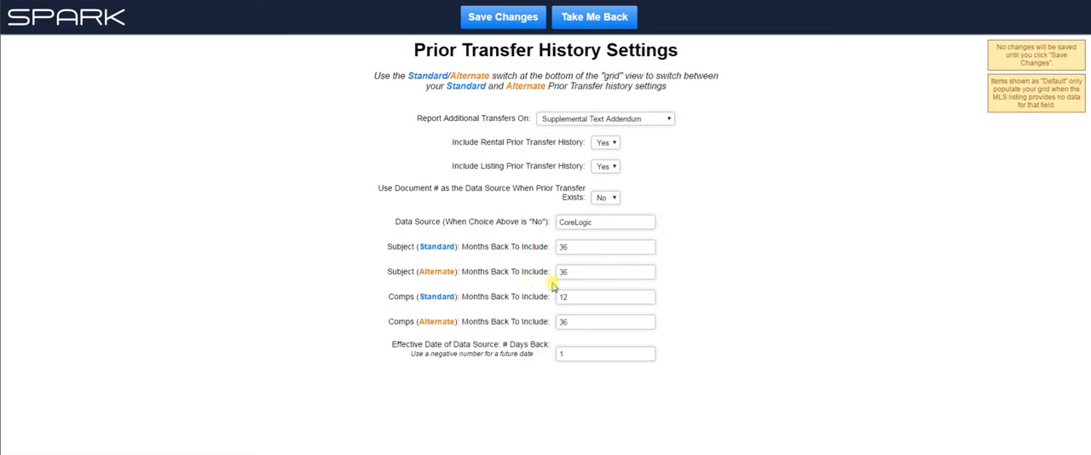
{"action": "mouse_move", "coordinate": [191, 392]}
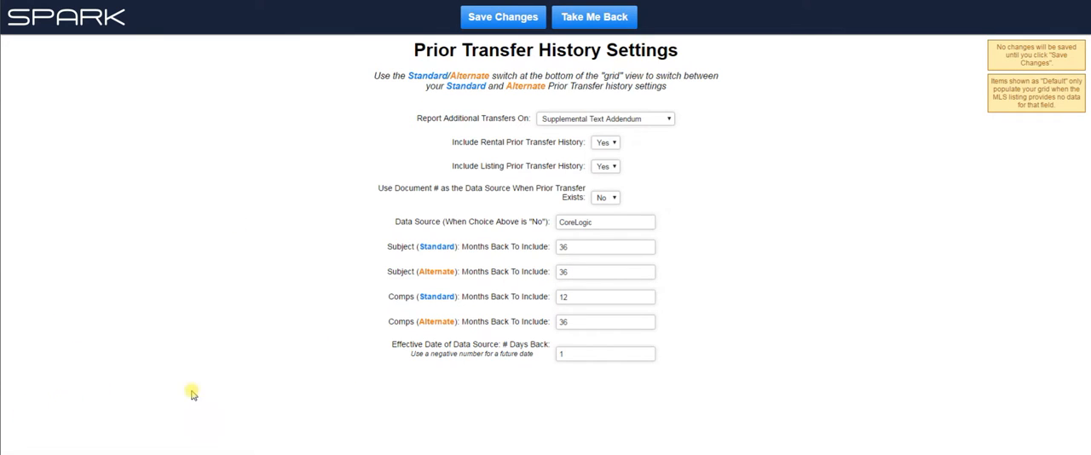
{"action": "left_click", "coordinate": [605, 271]}
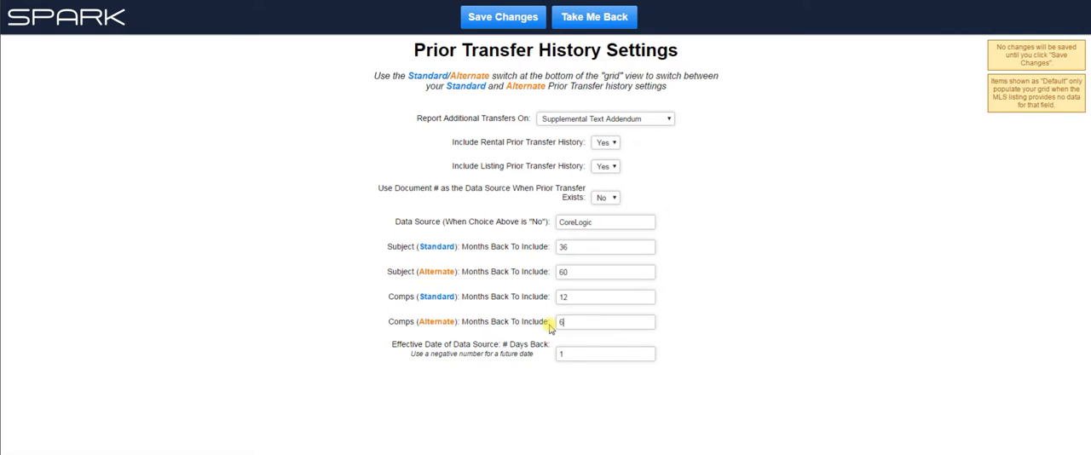
{"action": "left_click", "coordinate": [502, 17]}
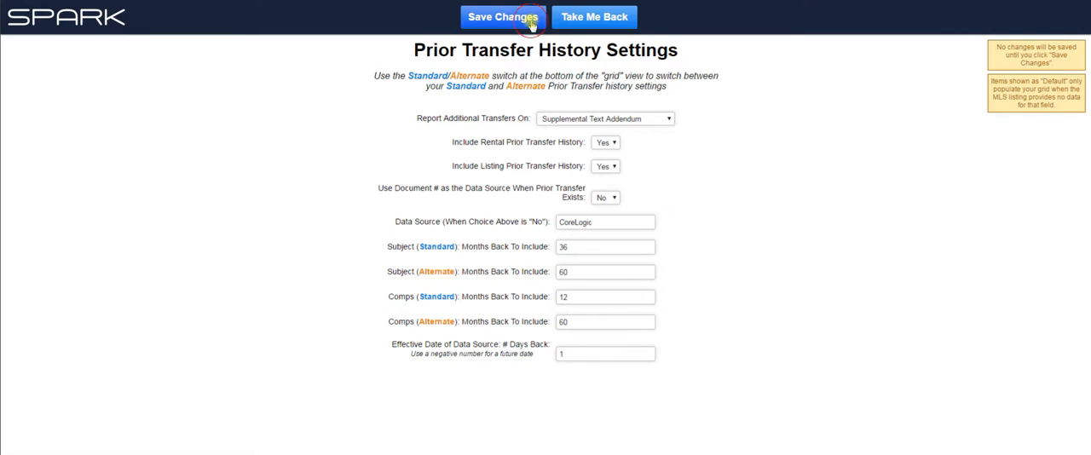
{"action": "left_click", "coordinate": [501, 17]}
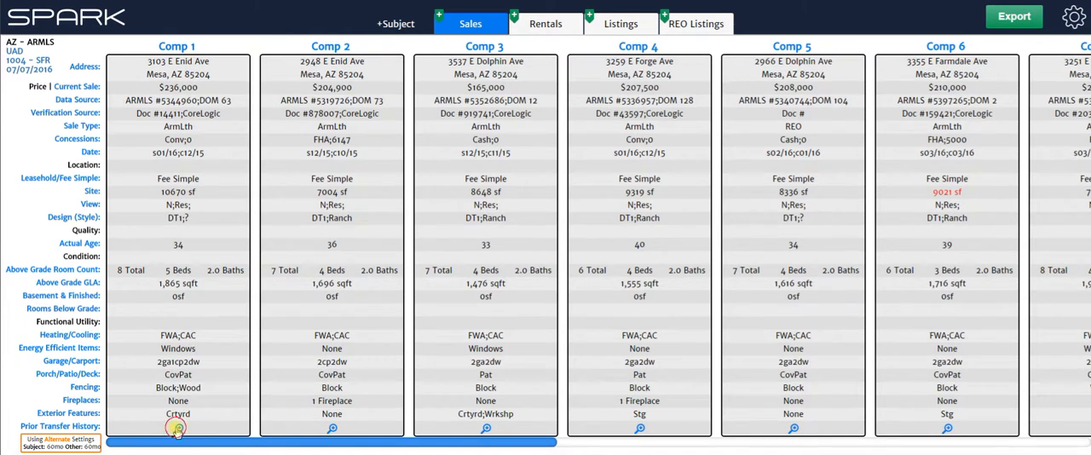
- Review Comp 1's prior transfer history and toggle two transfer inclusions
{"action": "left_click", "coordinate": [178, 428]}
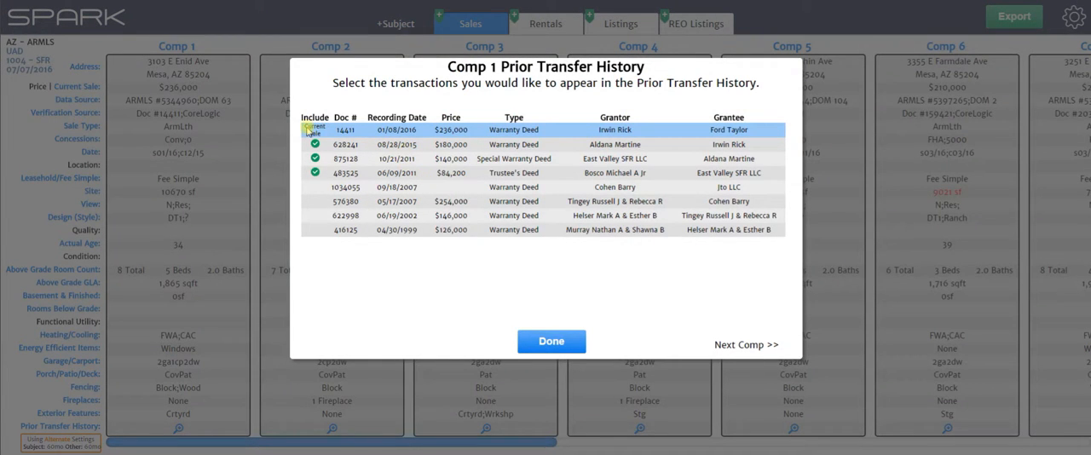
{"action": "left_click", "coordinate": [313, 143]}
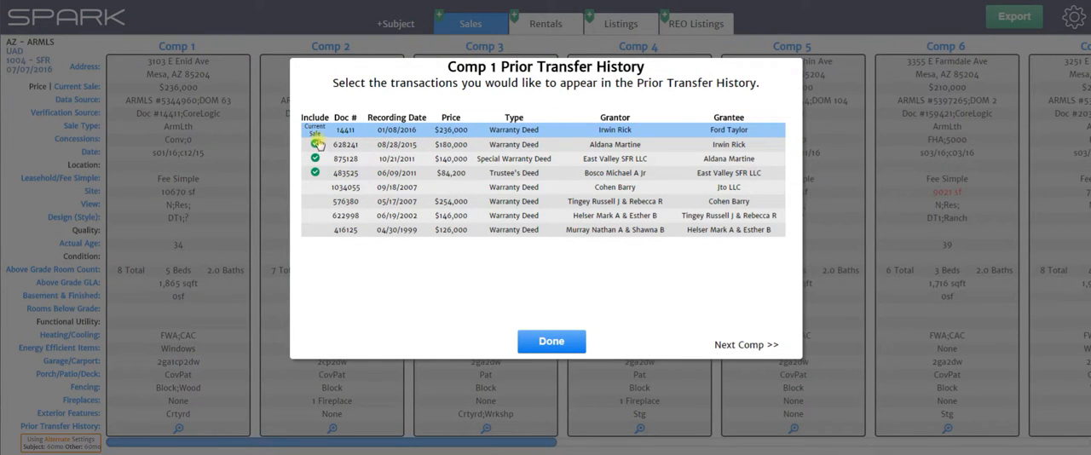
{"action": "left_click", "coordinate": [314, 144]}
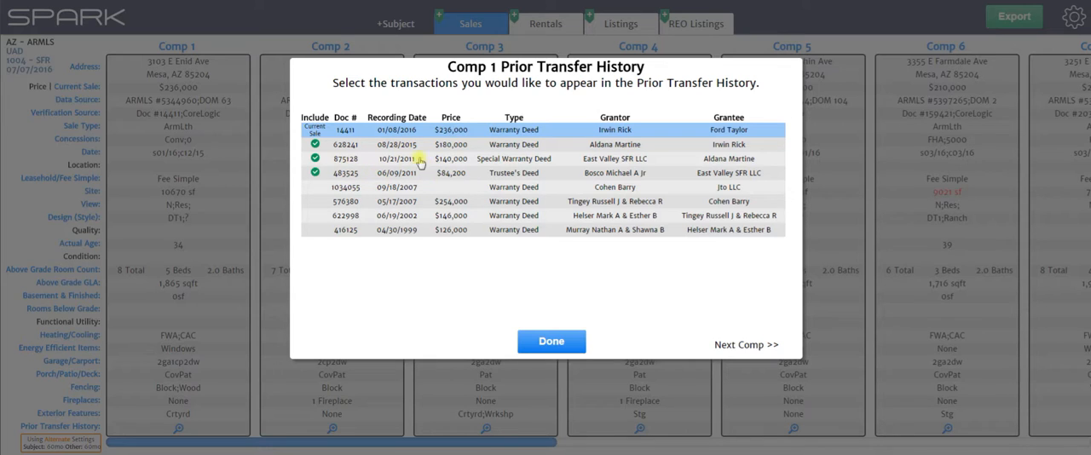
{"action": "mouse_move", "coordinate": [520, 160]}
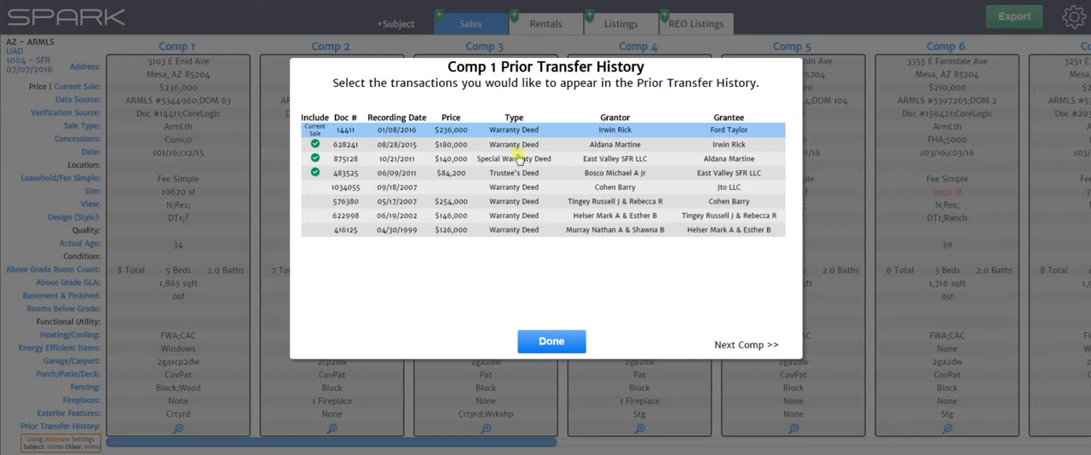
{"action": "mouse_move", "coordinate": [690, 358]}
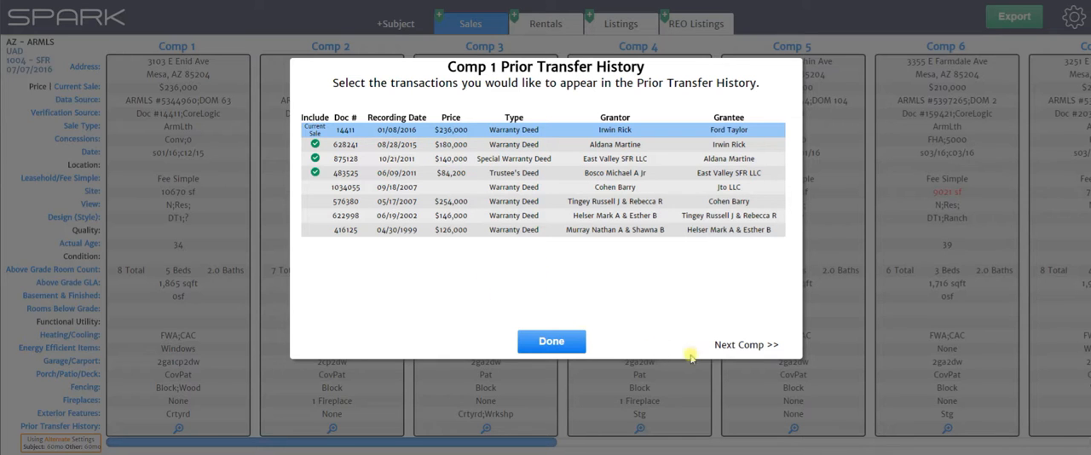
- Advance through Comps 2 to 5's transfer histories and return to the comp grid
{"action": "left_click", "coordinate": [550, 341]}
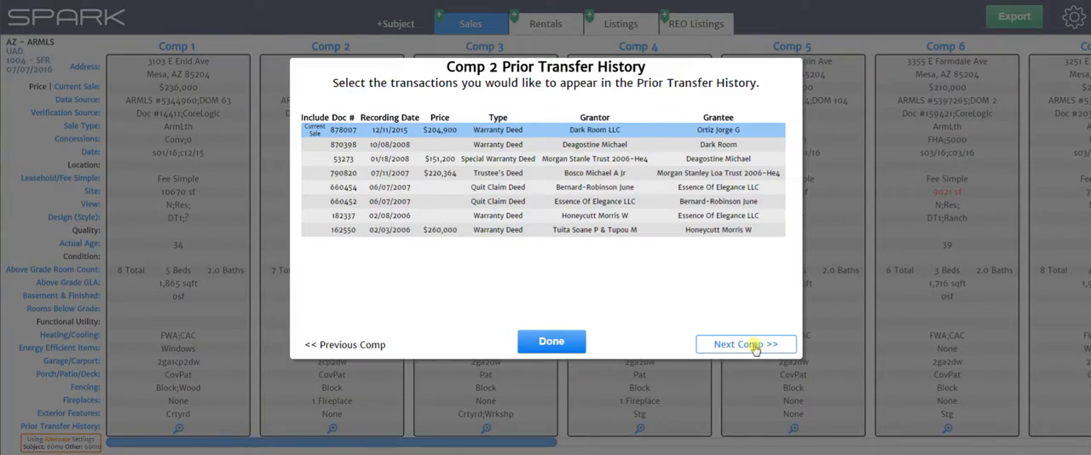
{"action": "left_click", "coordinate": [744, 344]}
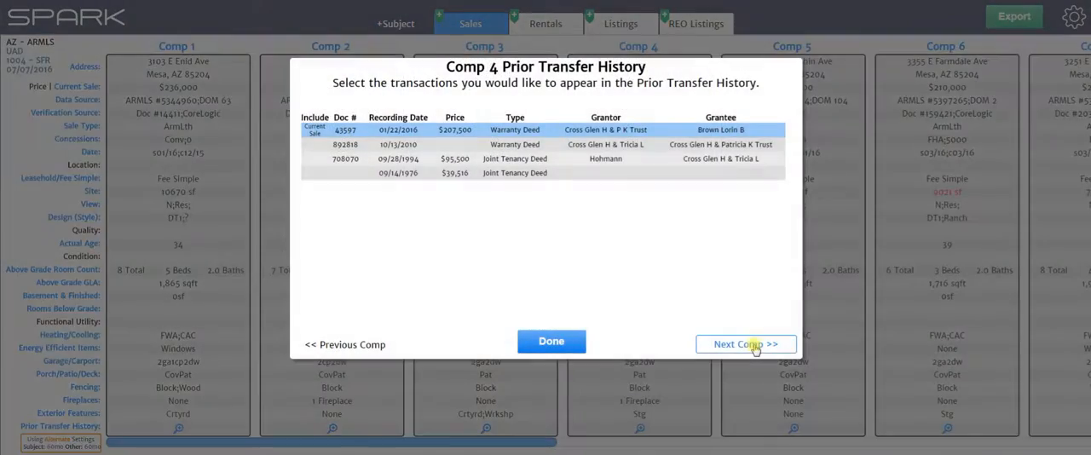
{"action": "left_click", "coordinate": [745, 344]}
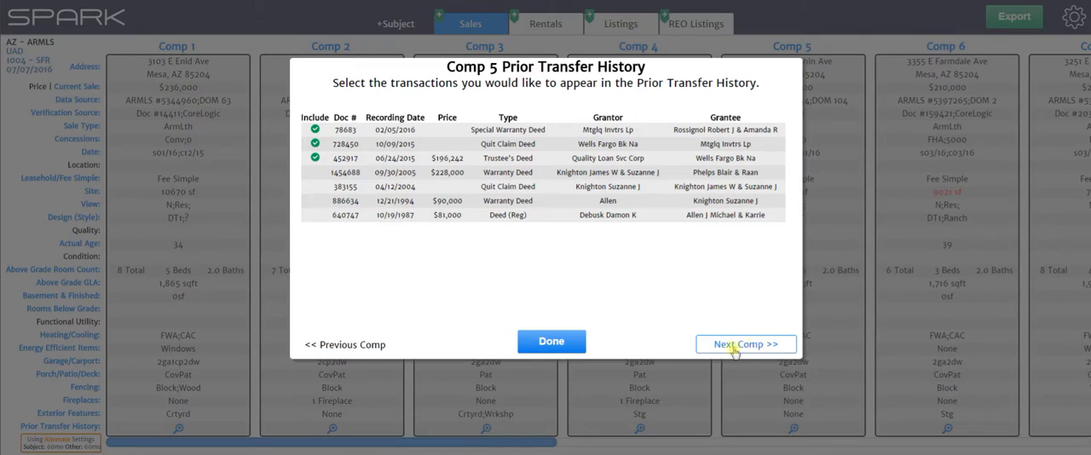
{"action": "left_click", "coordinate": [551, 341]}
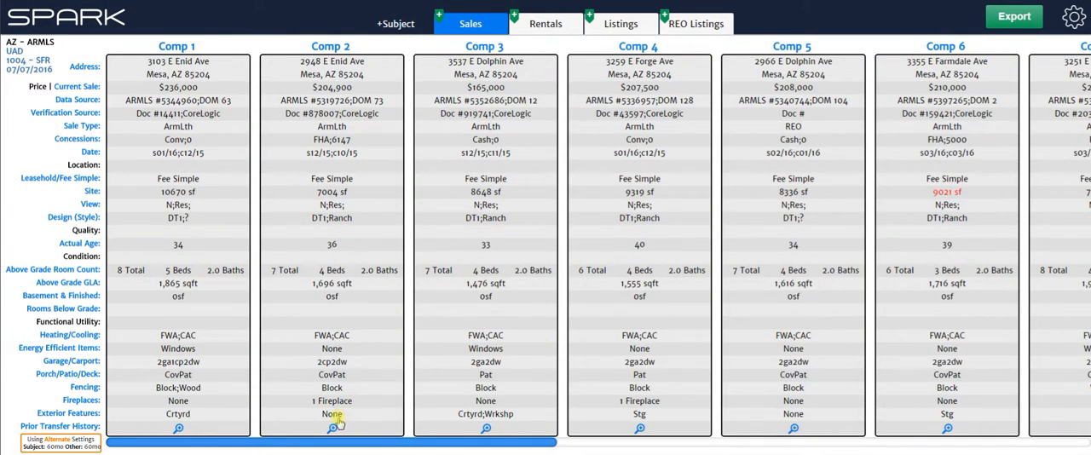
- Include the 2008 special warranty deed and 2007 trustee's deed in Comp 2's history
{"action": "left_click", "coordinate": [330, 428]}
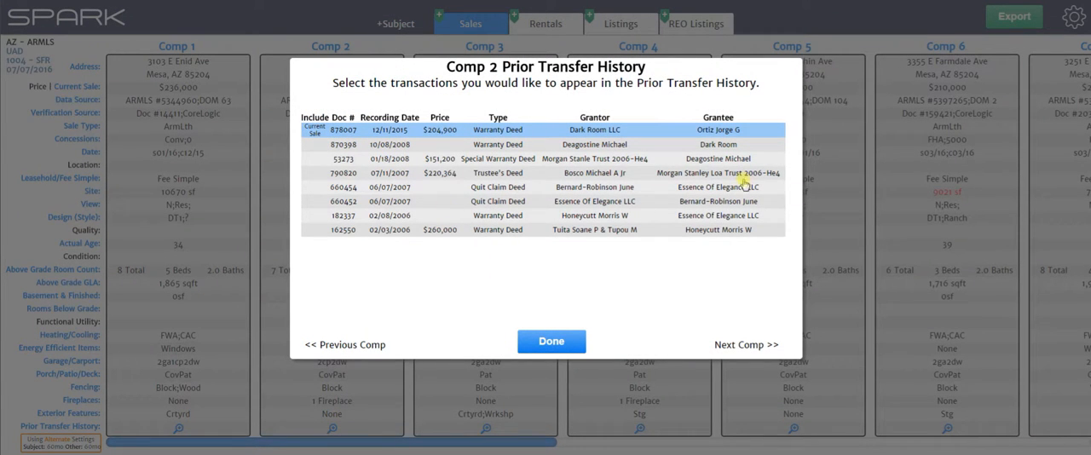
{"action": "left_click", "coordinate": [313, 158]}
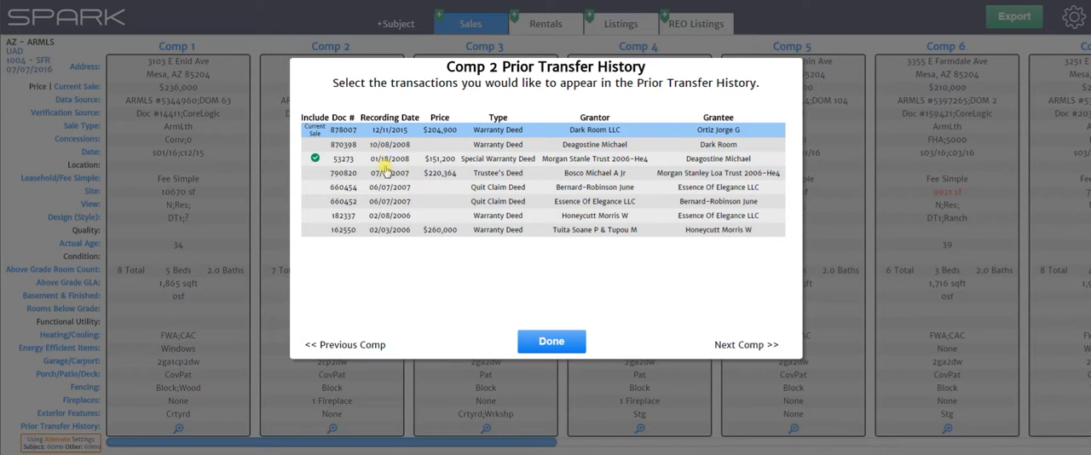
{"action": "left_click", "coordinate": [313, 172]}
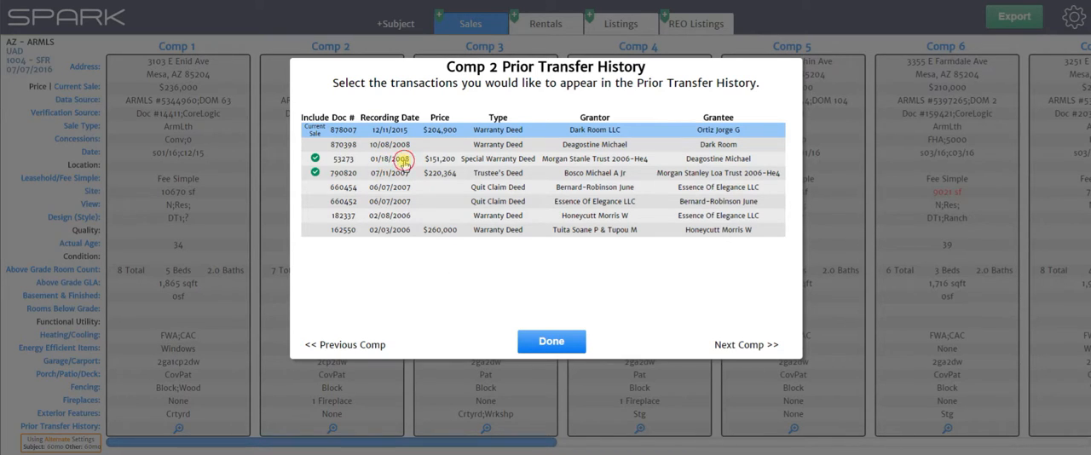
{"action": "mouse_move", "coordinate": [394, 174]}
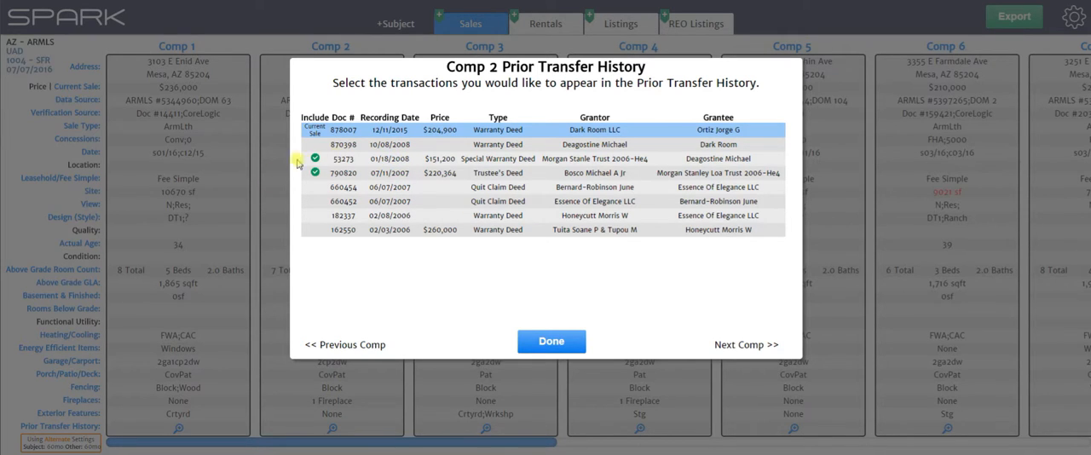
{"action": "left_click", "coordinate": [313, 172]}
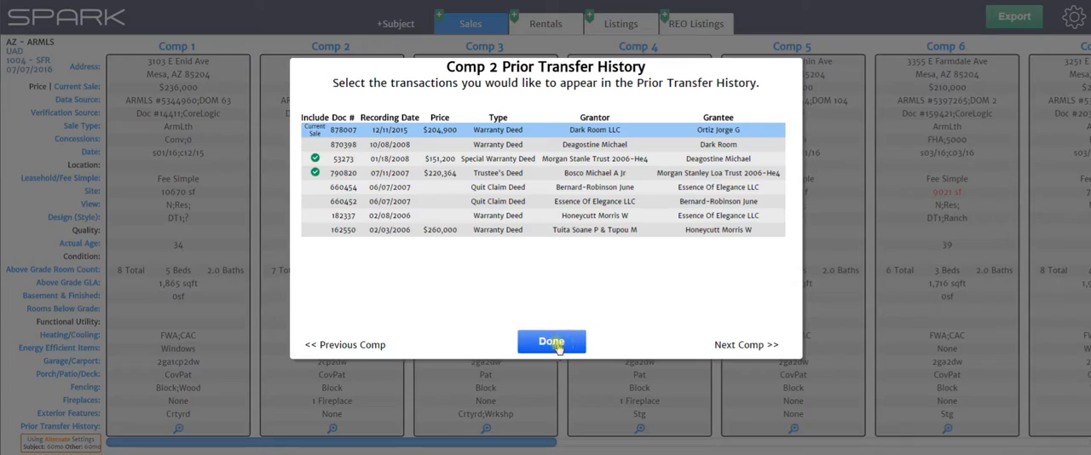
{"action": "left_click", "coordinate": [552, 341]}
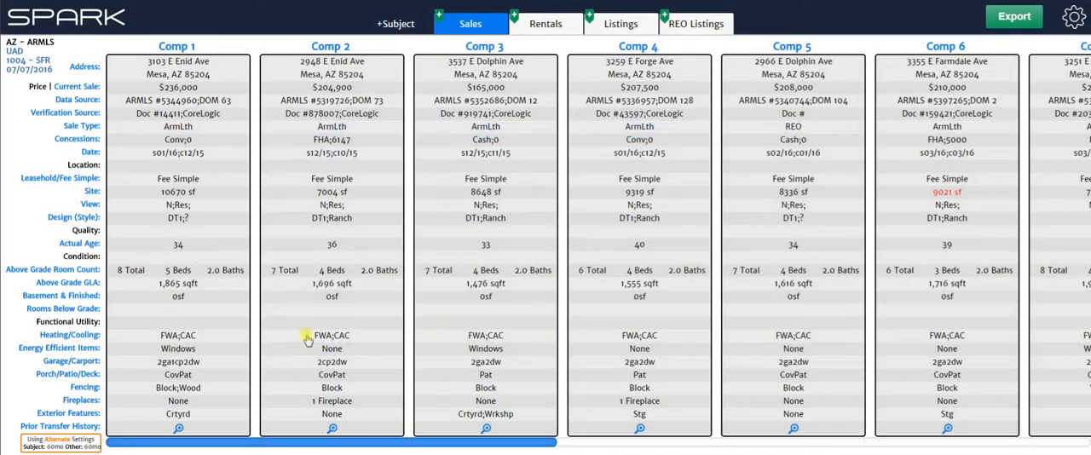
- Exclude the $84,200 trustee's deed from Comp 1's history and confirm
{"action": "left_click", "coordinate": [177, 428]}
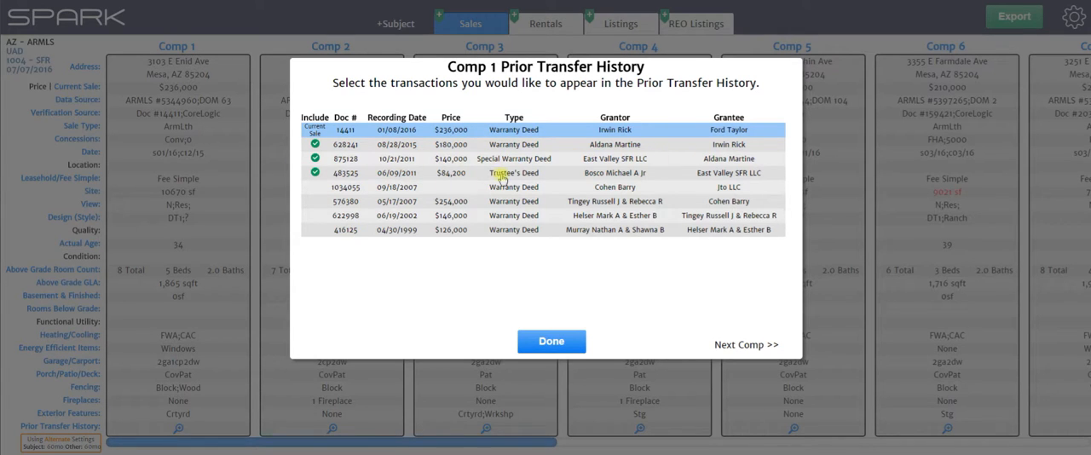
{"action": "left_click", "coordinate": [314, 172]}
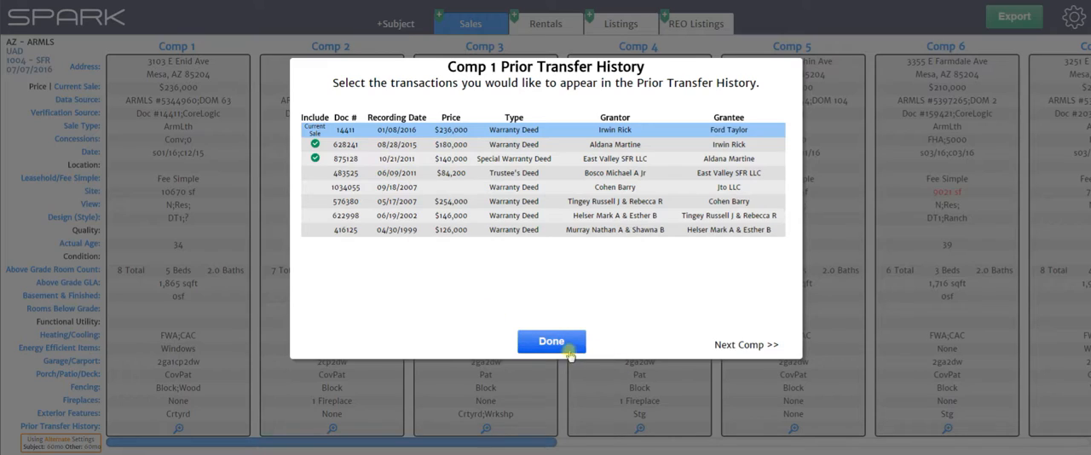
{"action": "left_click", "coordinate": [551, 341]}
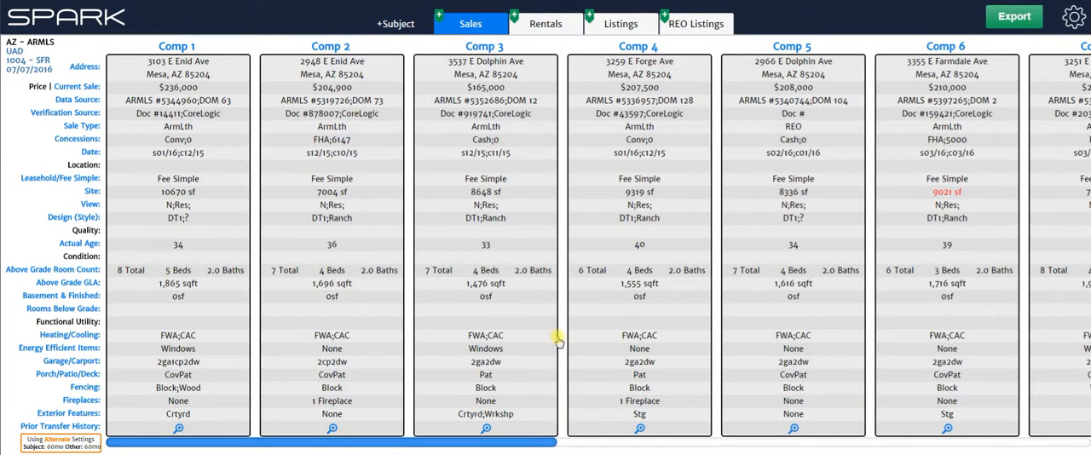
{"action": "mouse_move", "coordinate": [563, 328]}
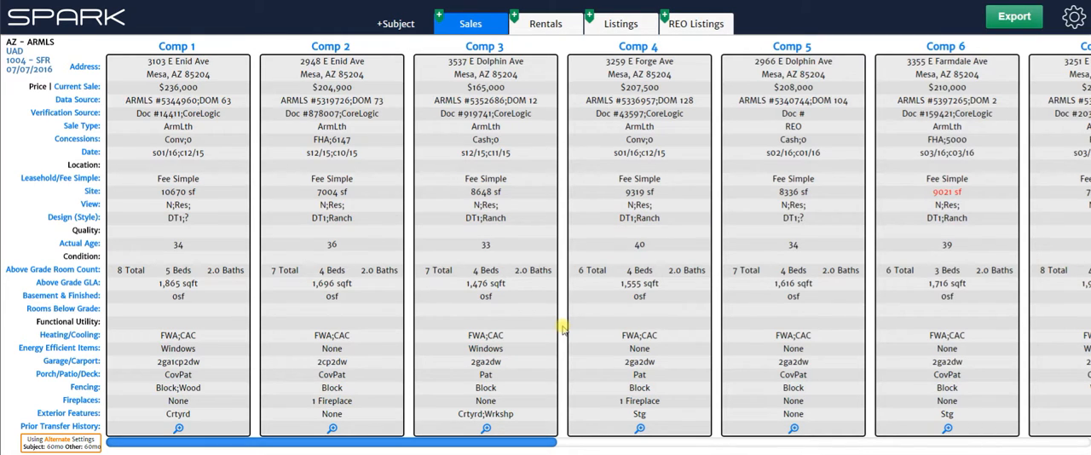
{"action": "mouse_move", "coordinate": [520, 317]}
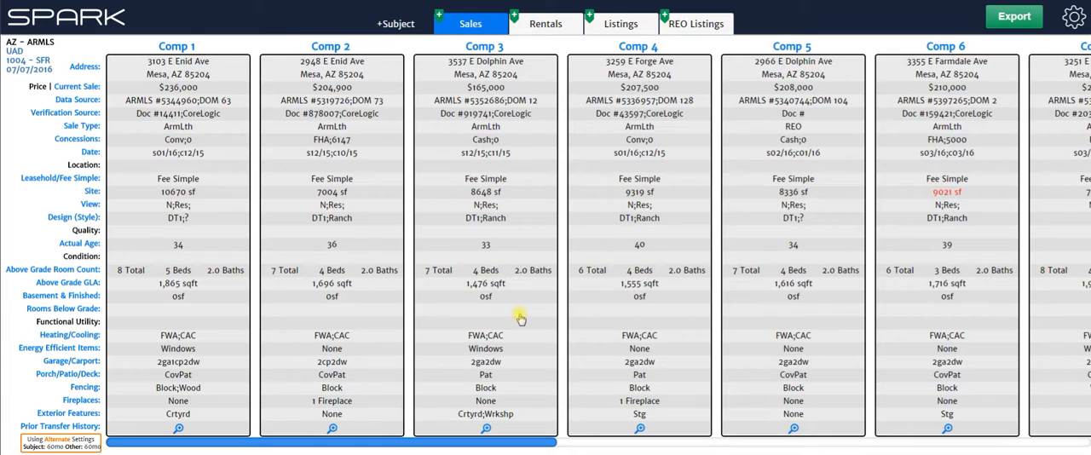
{"action": "mouse_move", "coordinate": [524, 329]}
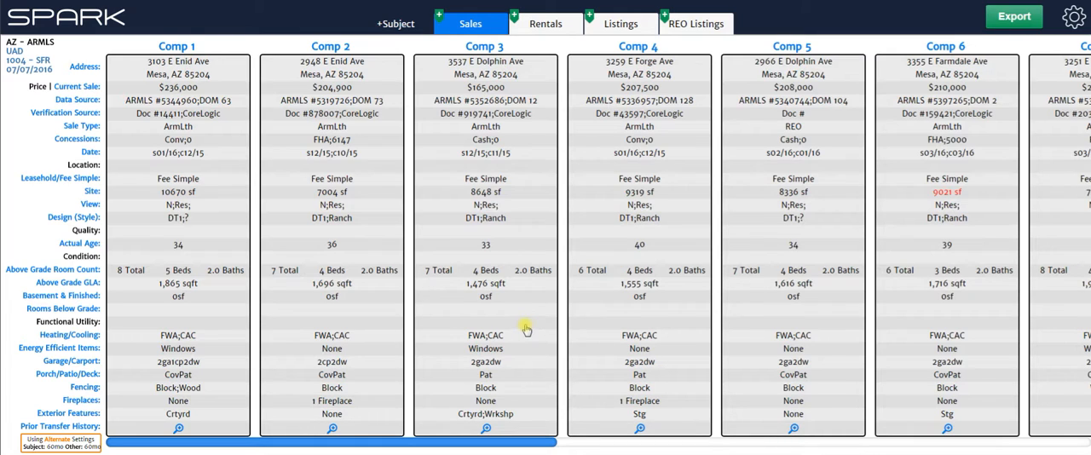
{"action": "mouse_move", "coordinate": [808, 433]}
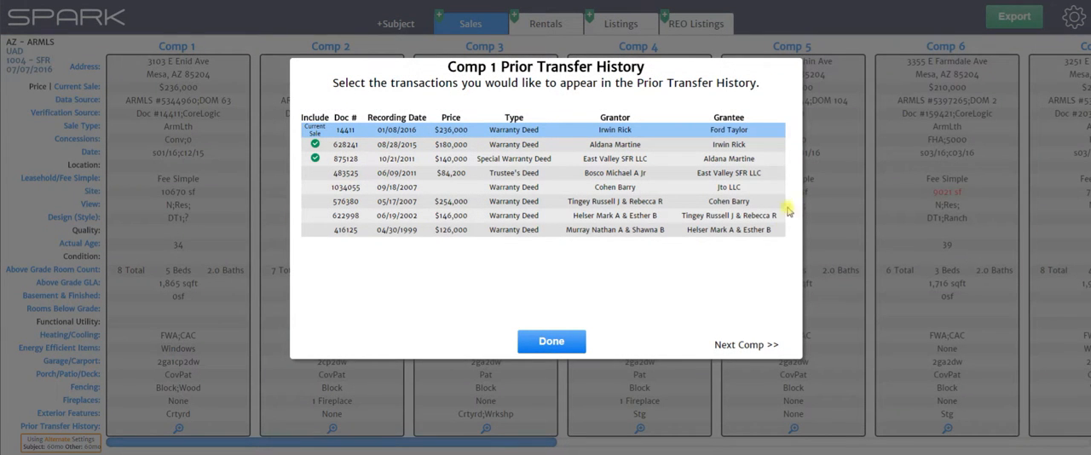
{"action": "mouse_move", "coordinate": [566, 293]}
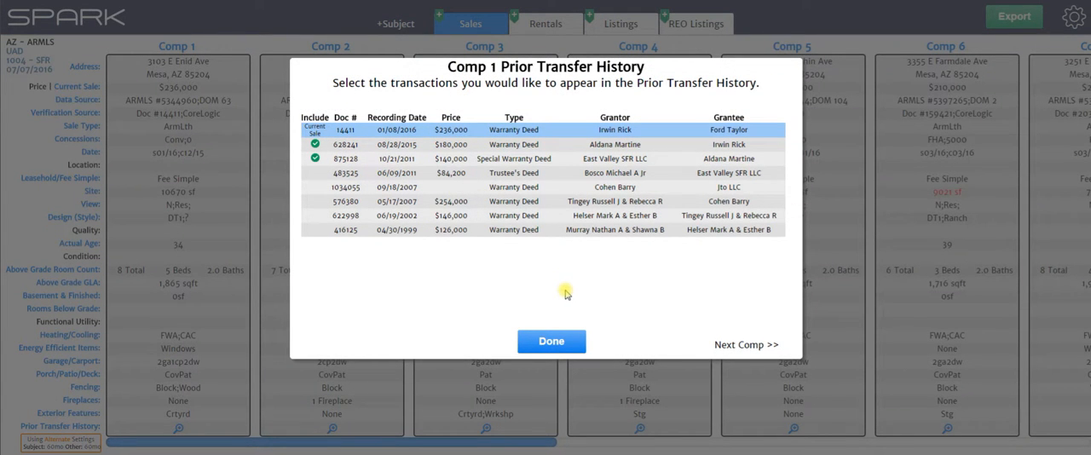